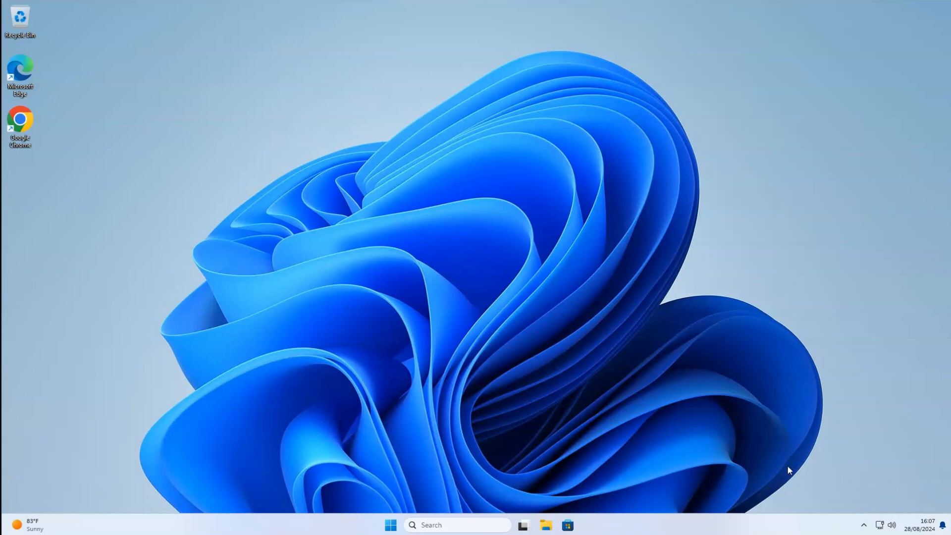
Step: Search the Start menu for 'virus & threat protection'
left_click(390, 525)
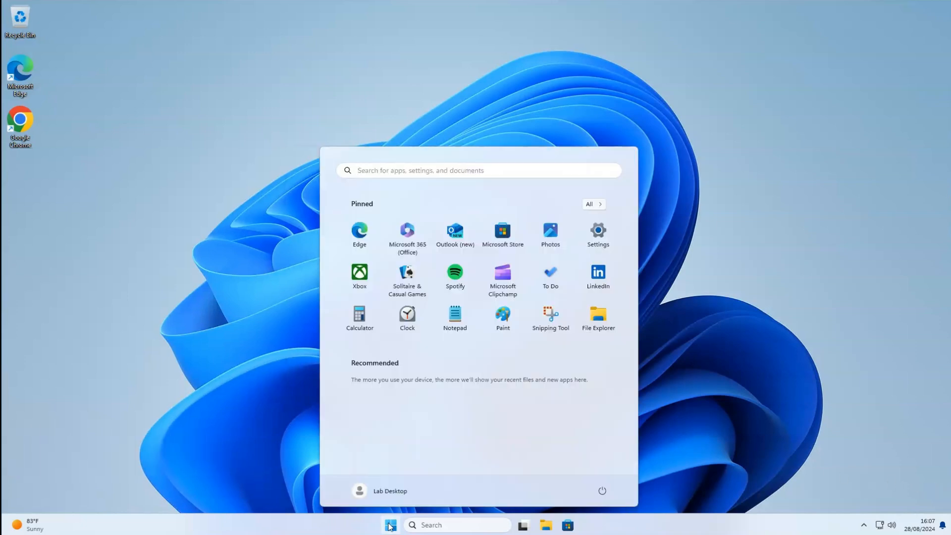
type("virus & threat protection")
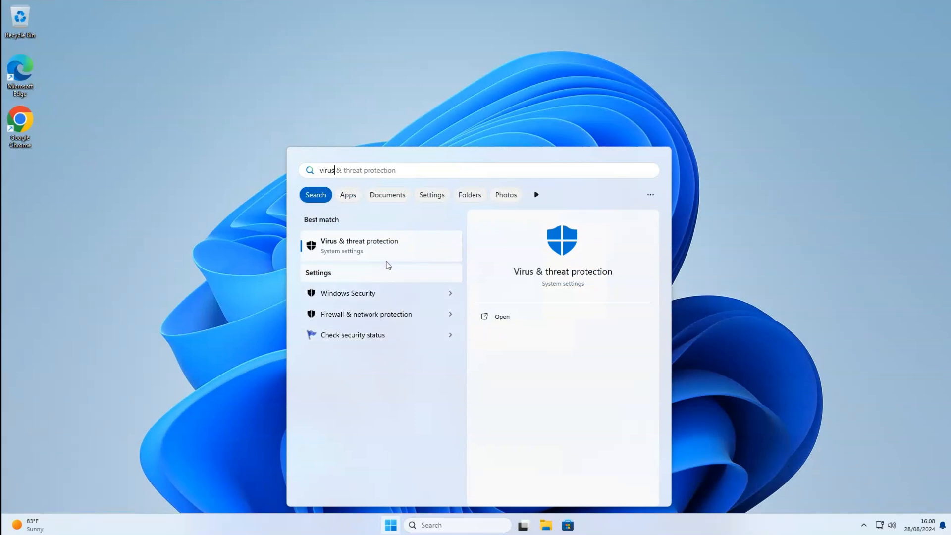
Step: Open Virus & threat protection and go to Manage settings in Windows Security
left_click(359, 245)
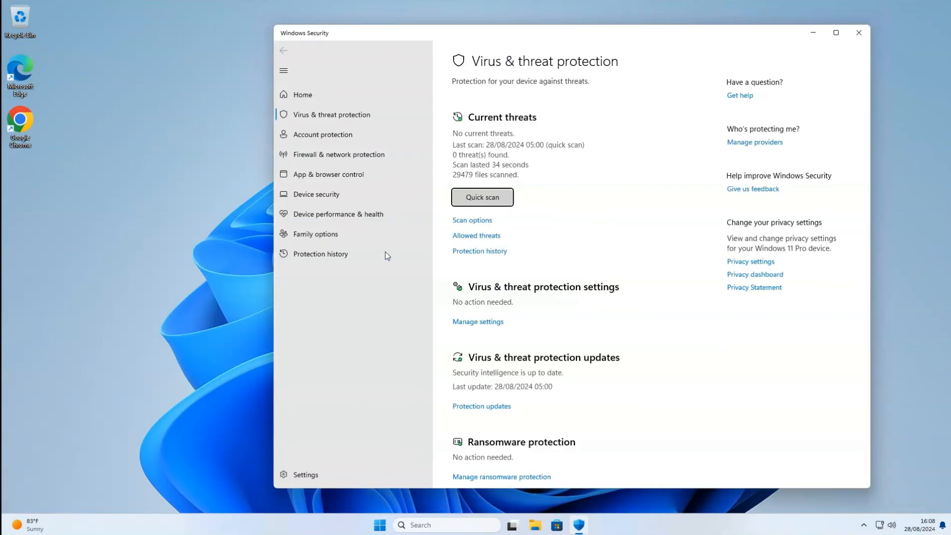
mouse_move(436, 288)
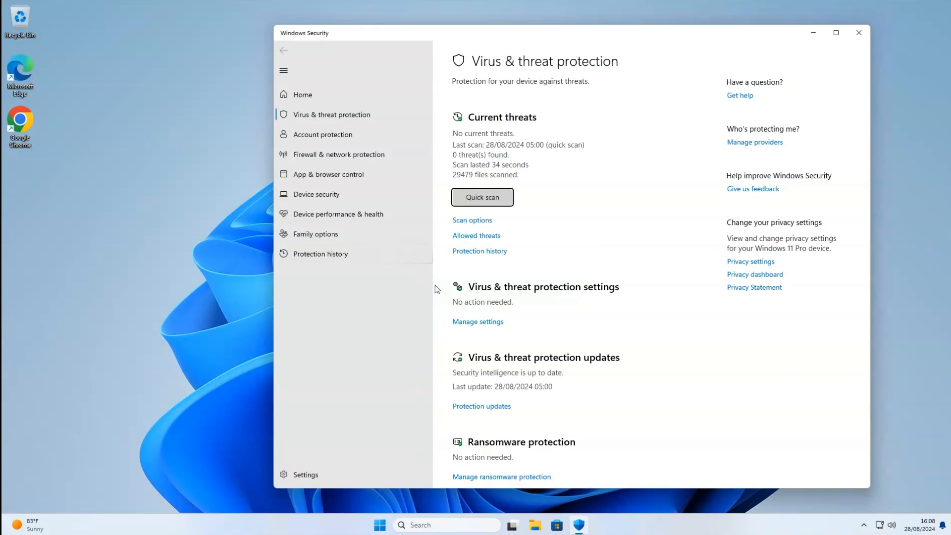
mouse_move(477, 321)
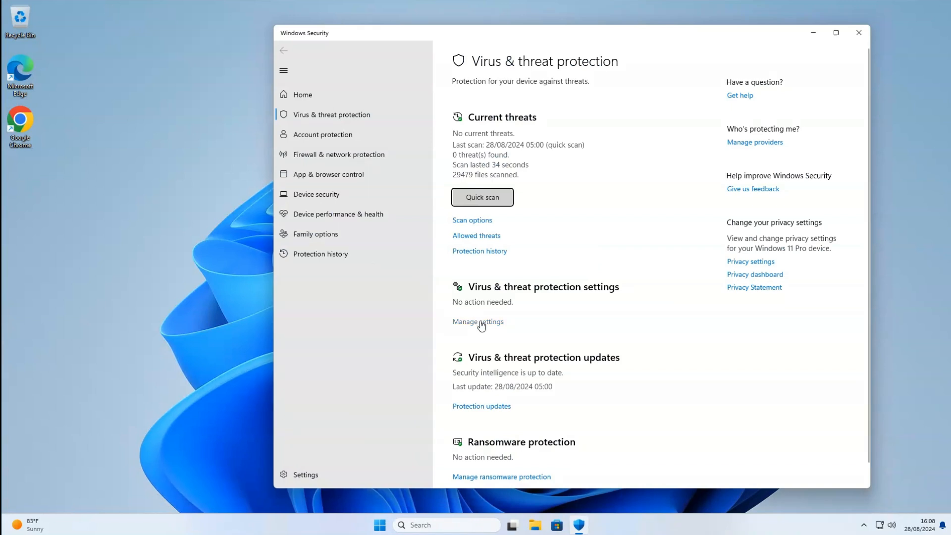
left_click(478, 321)
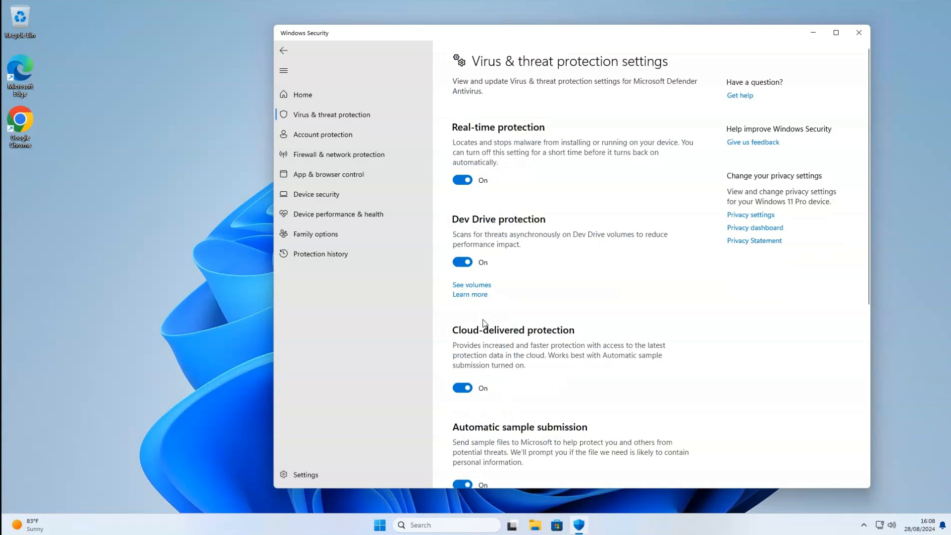
mouse_move(482, 299)
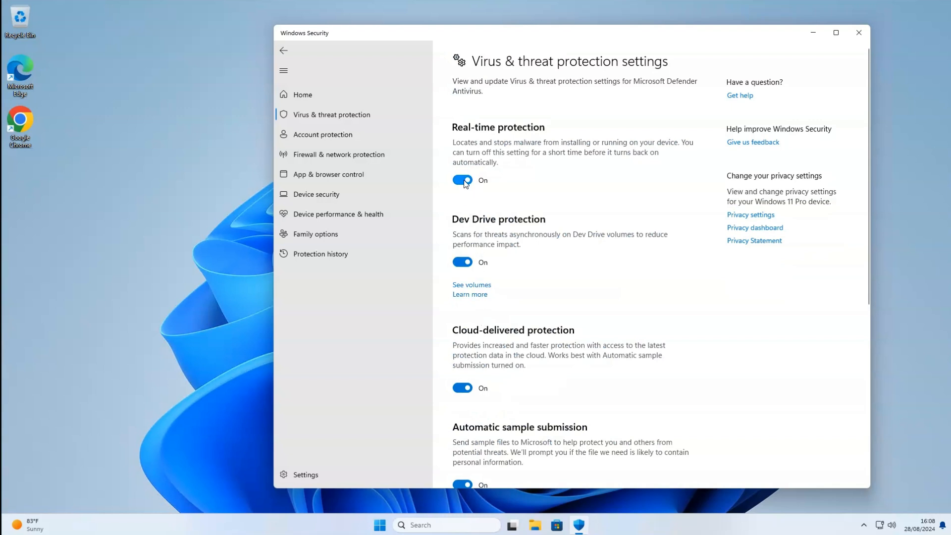
Step: Switch Real-time protection off, approving the UAC prompt
left_click(463, 180)
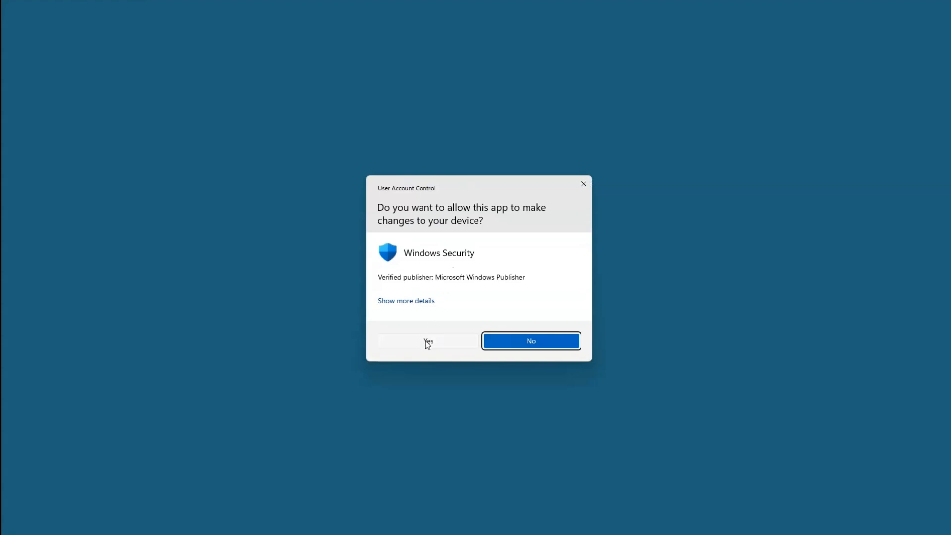
left_click(428, 340)
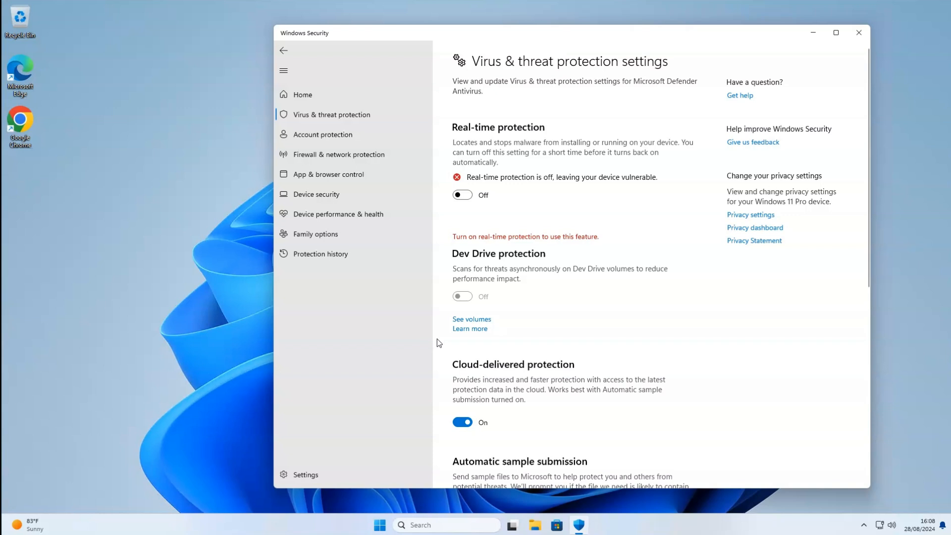
mouse_move(471, 339)
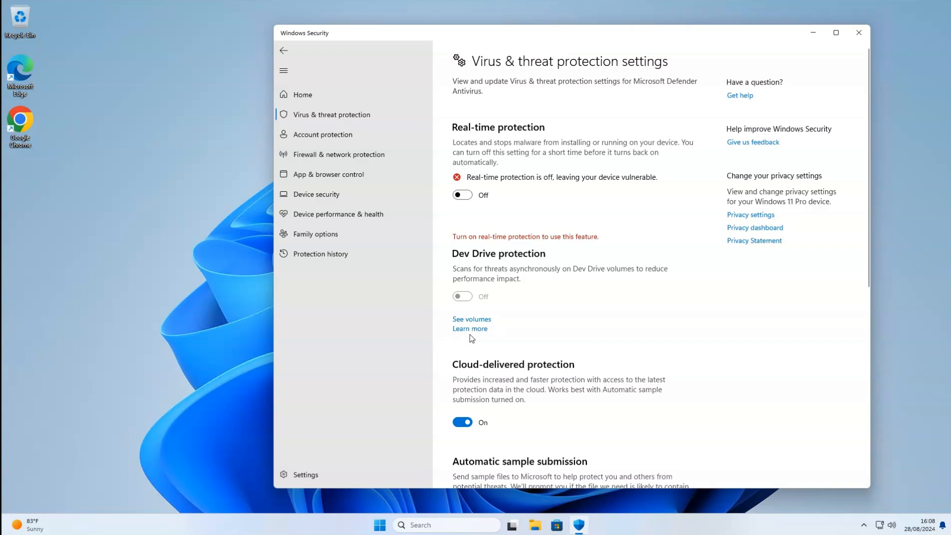
Step: Switch Tamper Protection off further down the Windows Security page
scroll("down", 3)
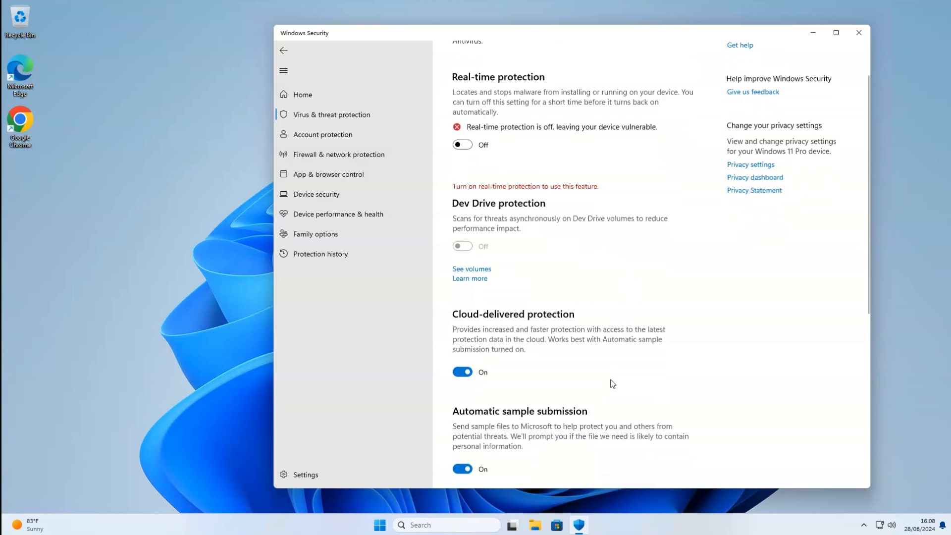
scroll("down", 3)
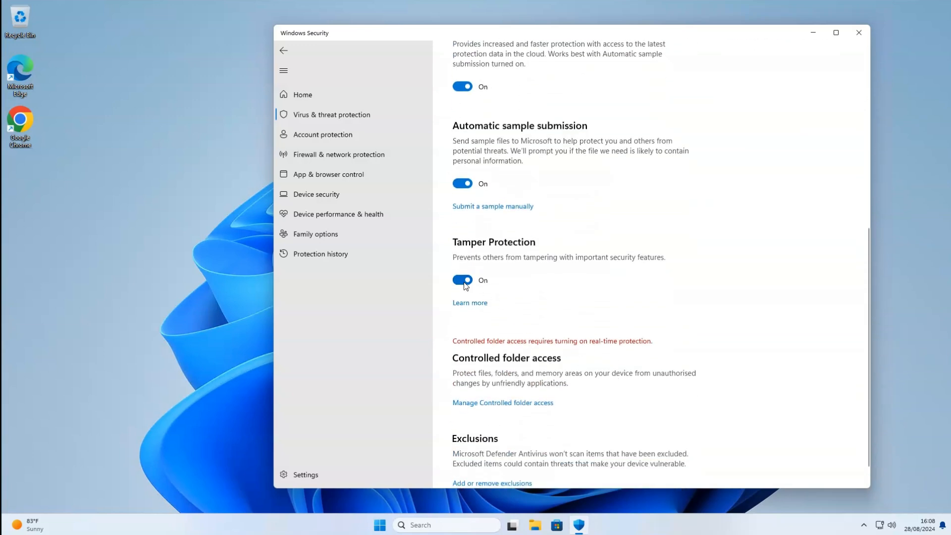
left_click(461, 279)
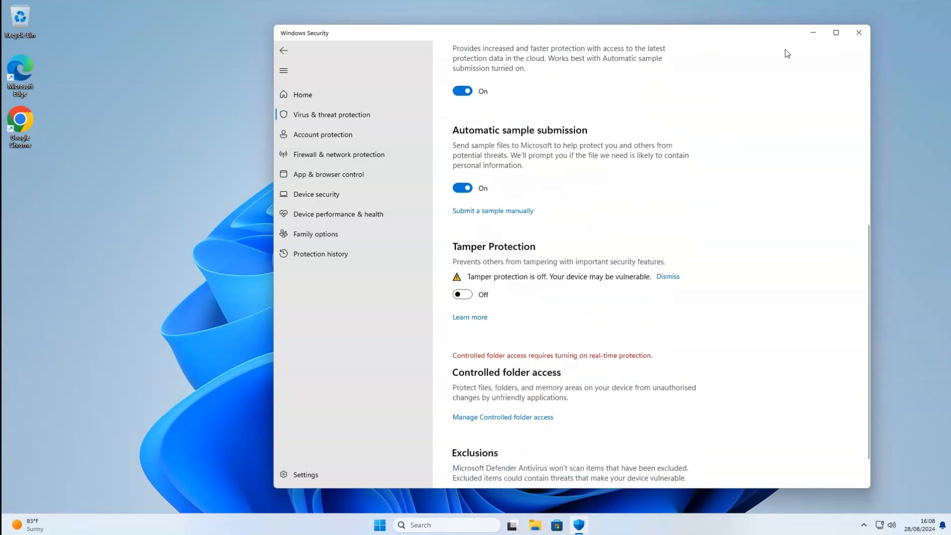
Step: Launch Registry Editor from Start with administrator approval
left_click(380, 525)
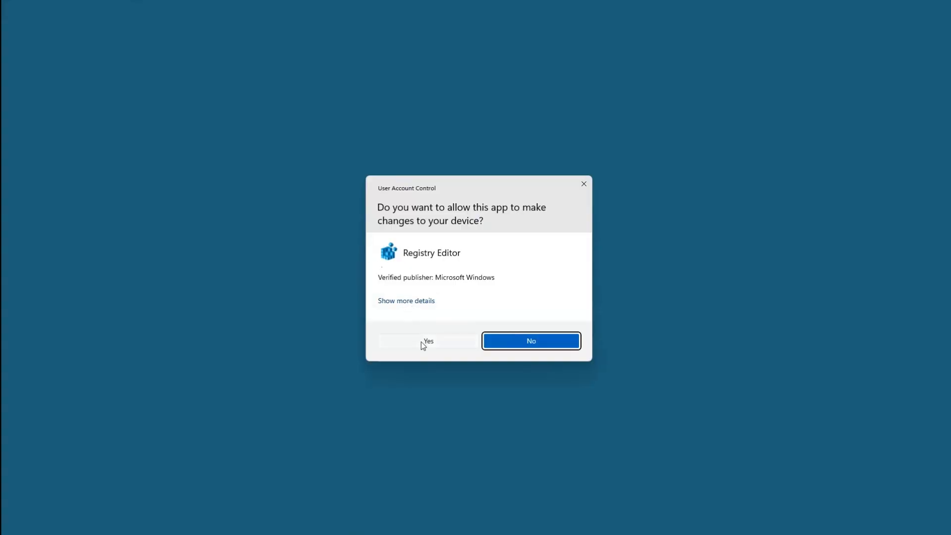
left_click(428, 340)
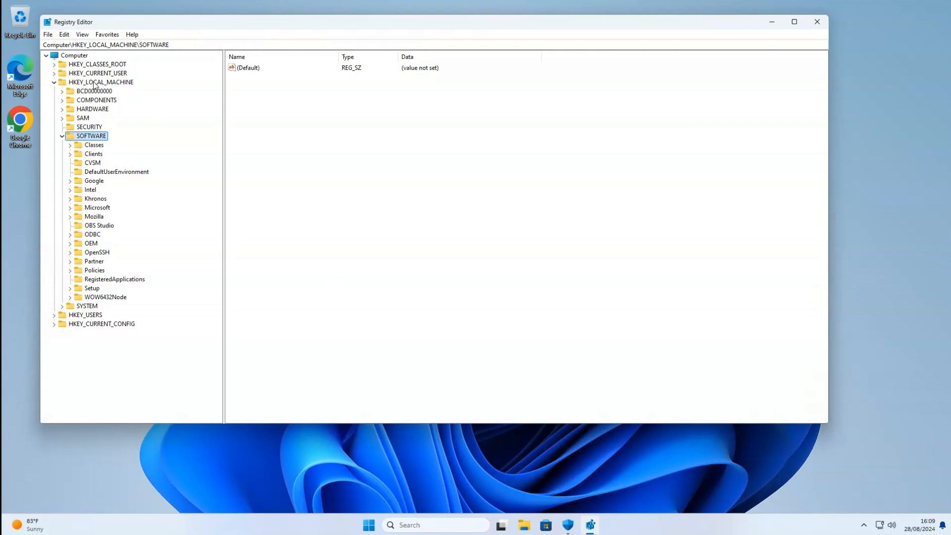
mouse_move(135, 89)
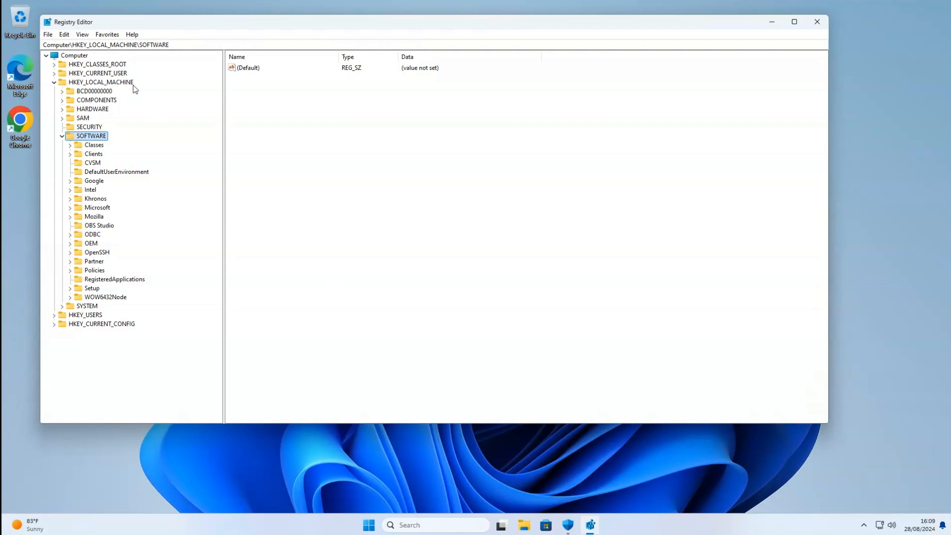
mouse_move(106, 148)
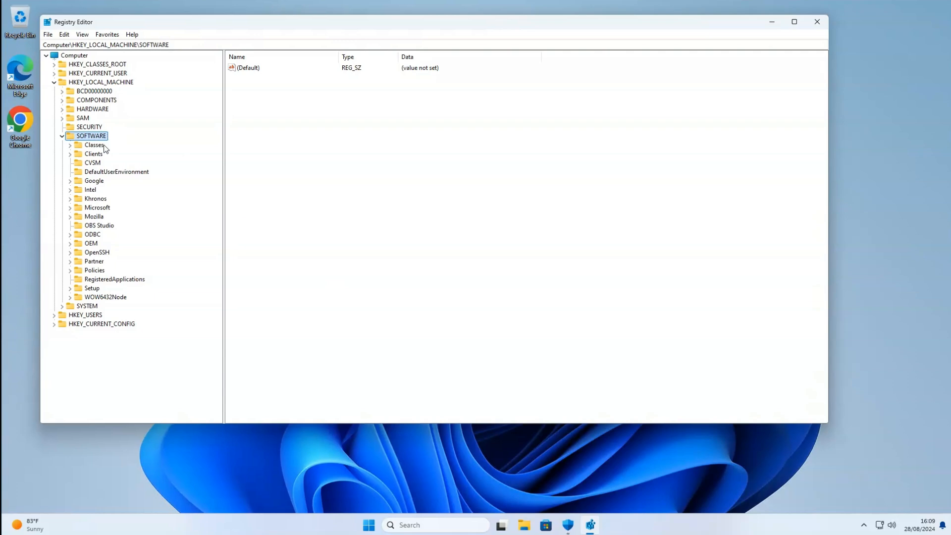
Step: Select HKLM\SOFTWARE\Policies\Microsoft\Windows Defender to show its DWORD values
left_click(70, 269)
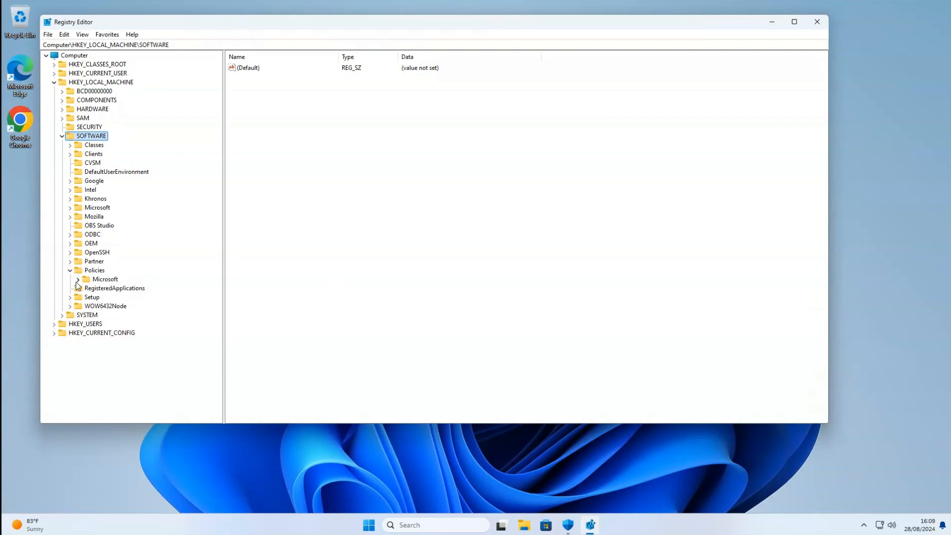
left_click(77, 279)
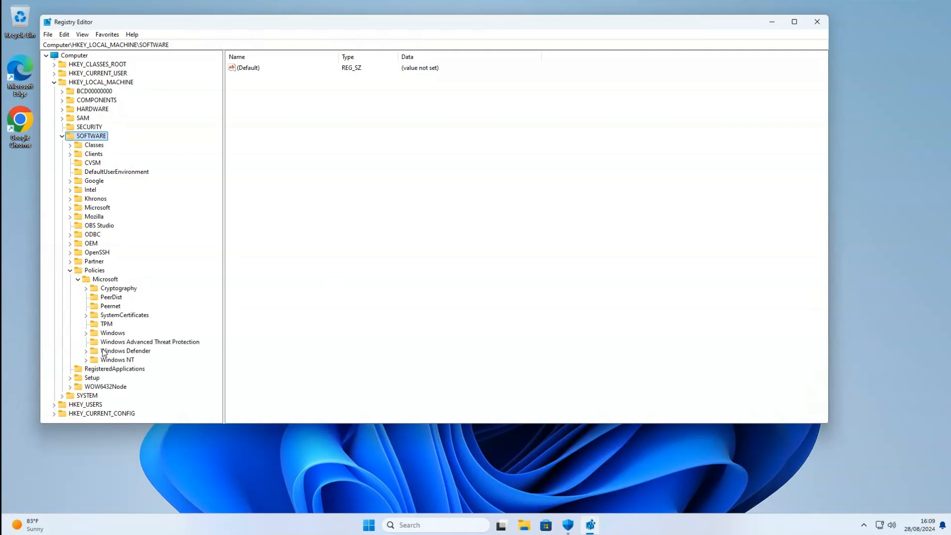
left_click(126, 351)
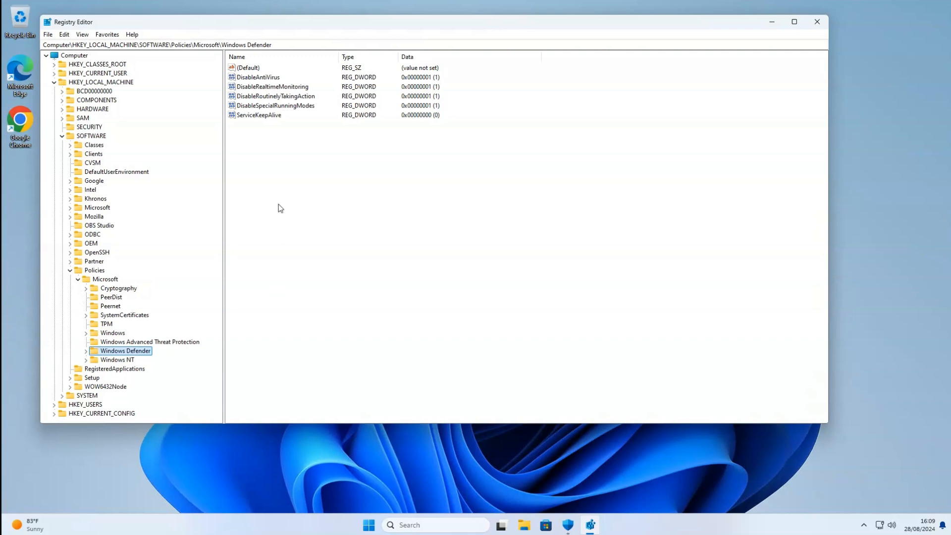
mouse_move(268, 174)
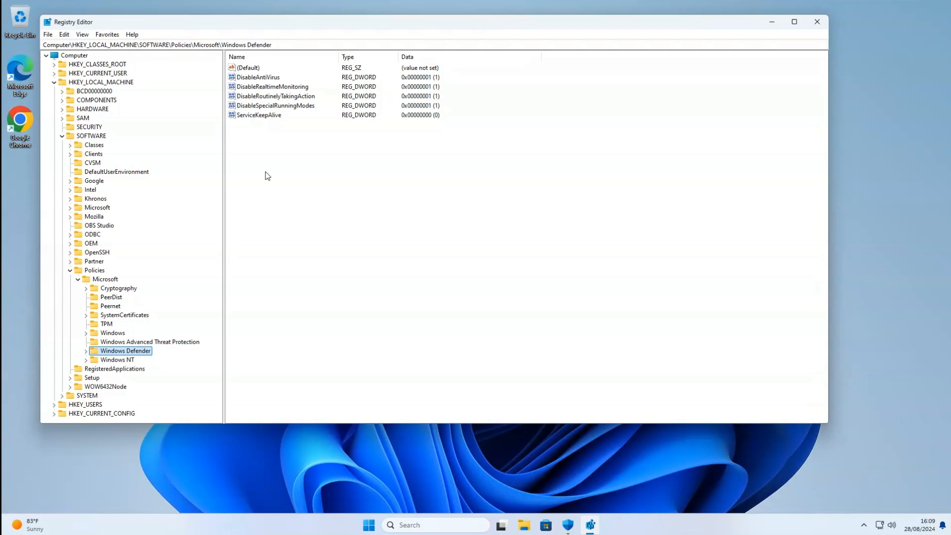
Step: Create DWORD DisableAntiSpyware in the Windows Defender policy key and set it to 1
right_click(267, 176)
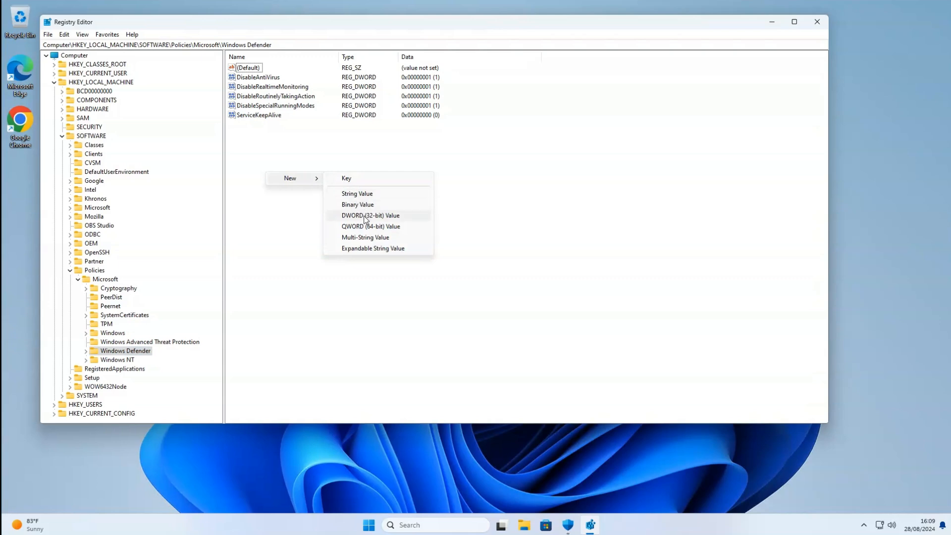
left_click(371, 215)
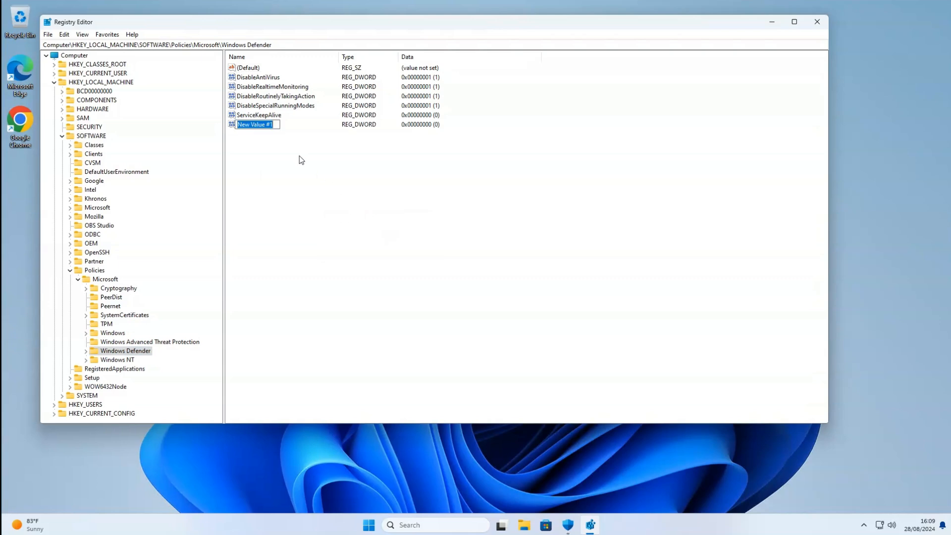
type("DisableAntiSpyware")
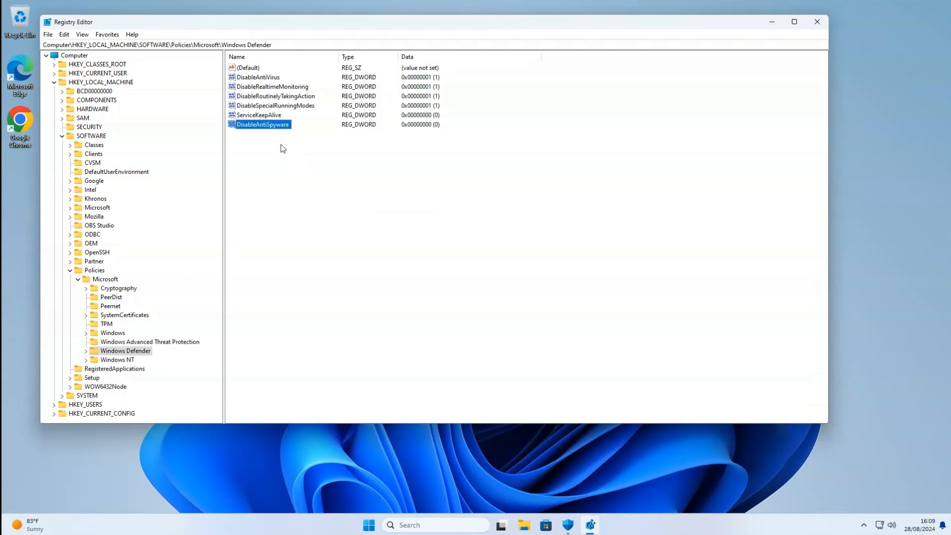
double_click(261, 124)
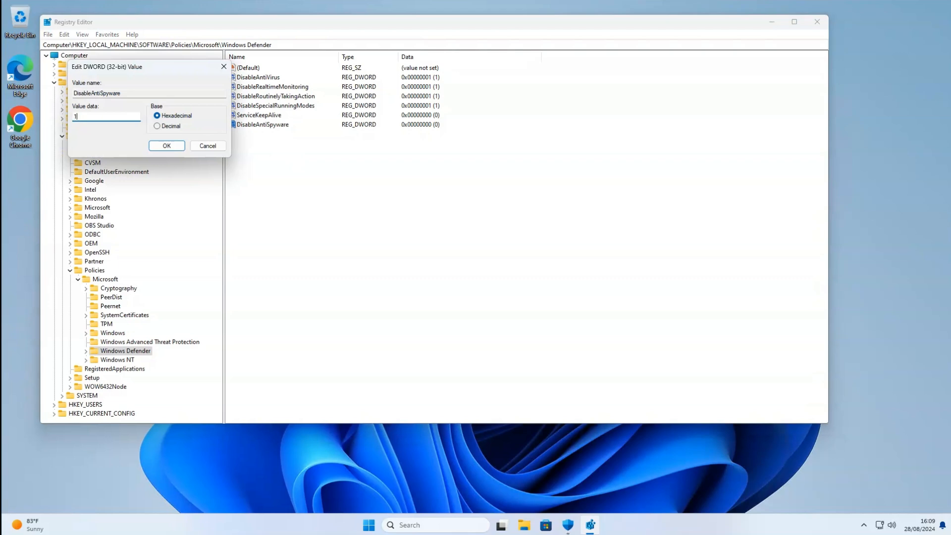
left_click(167, 146)
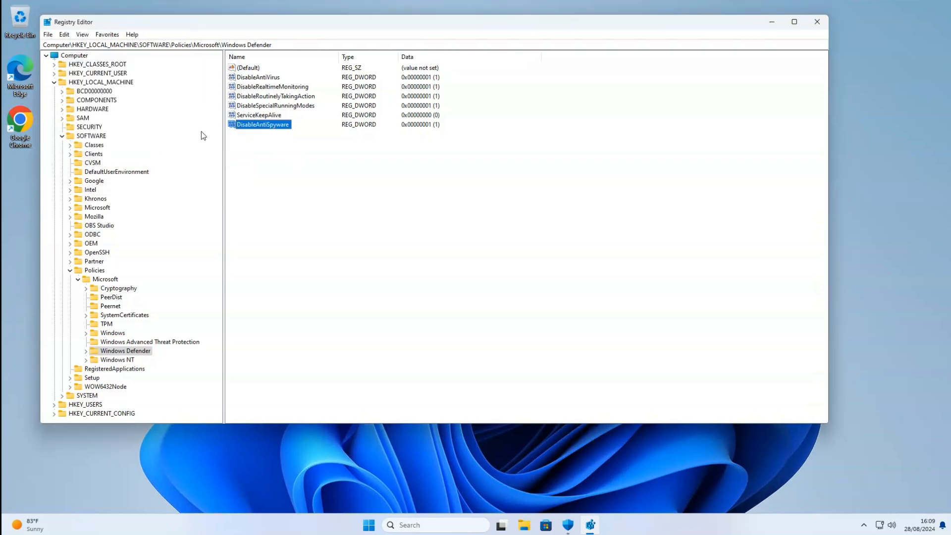
mouse_move(295, 89)
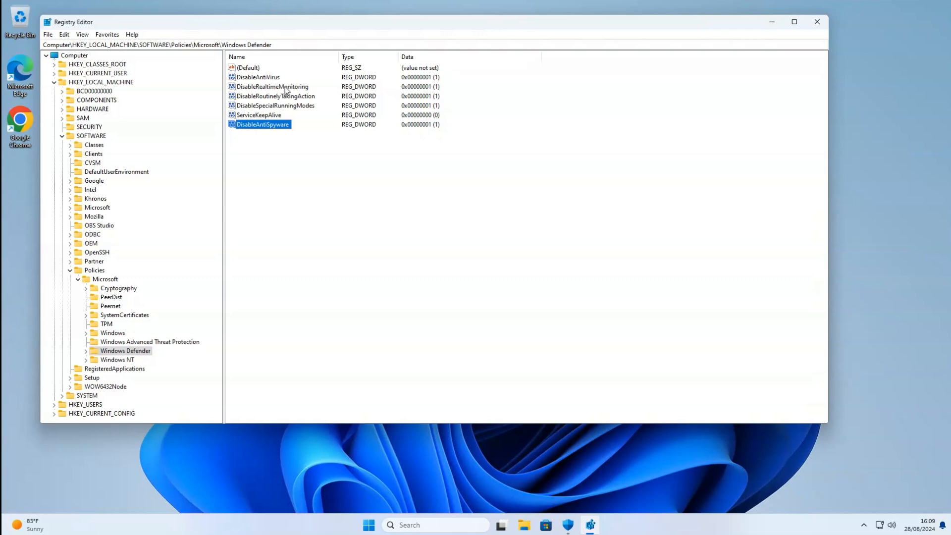
mouse_move(268, 81)
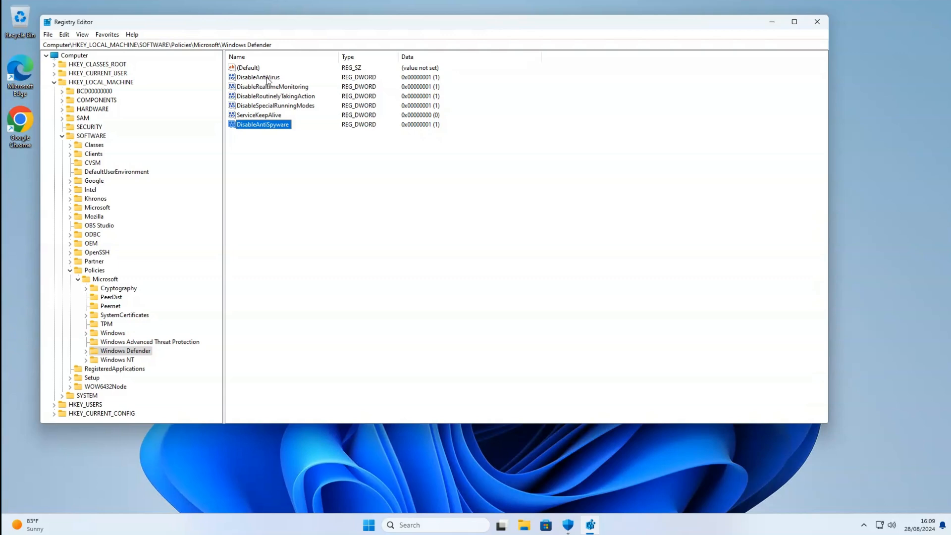
mouse_move(431, 84)
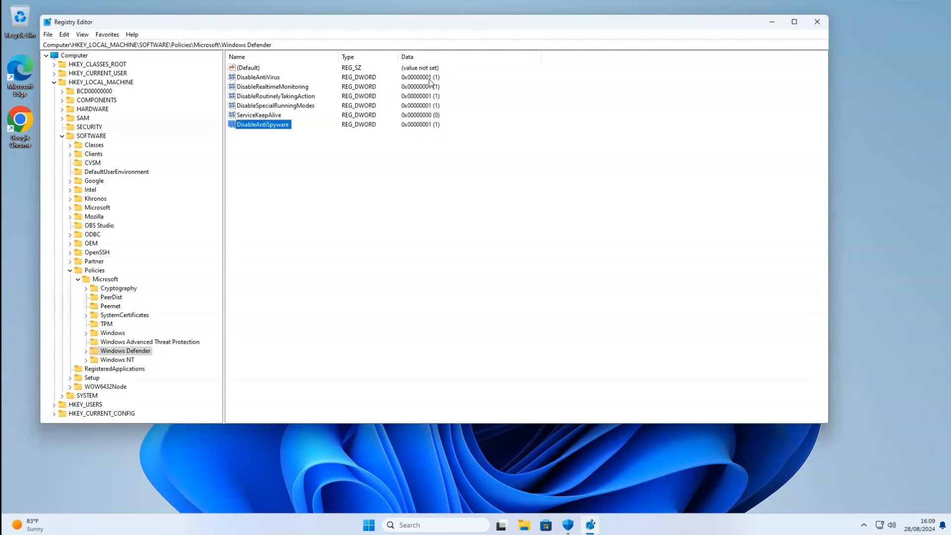
mouse_move(433, 84)
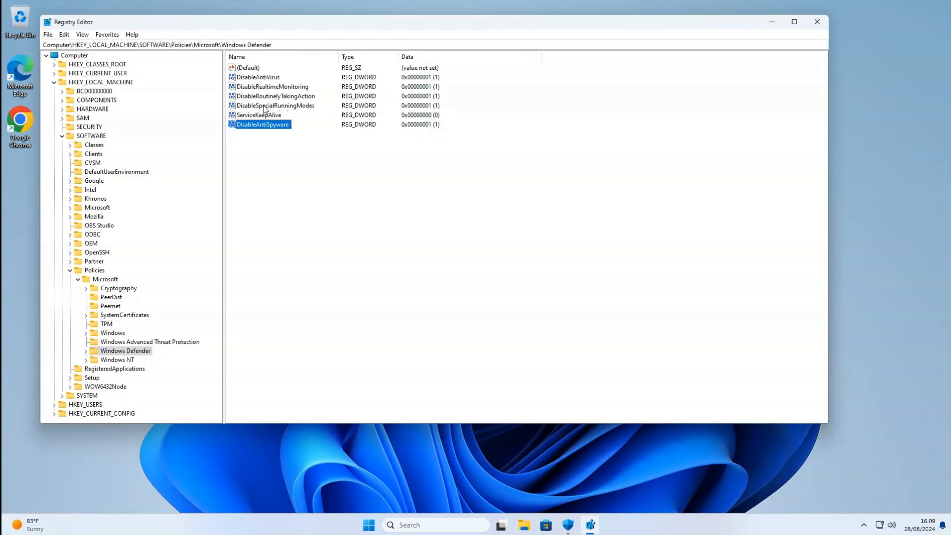
mouse_move(314, 101)
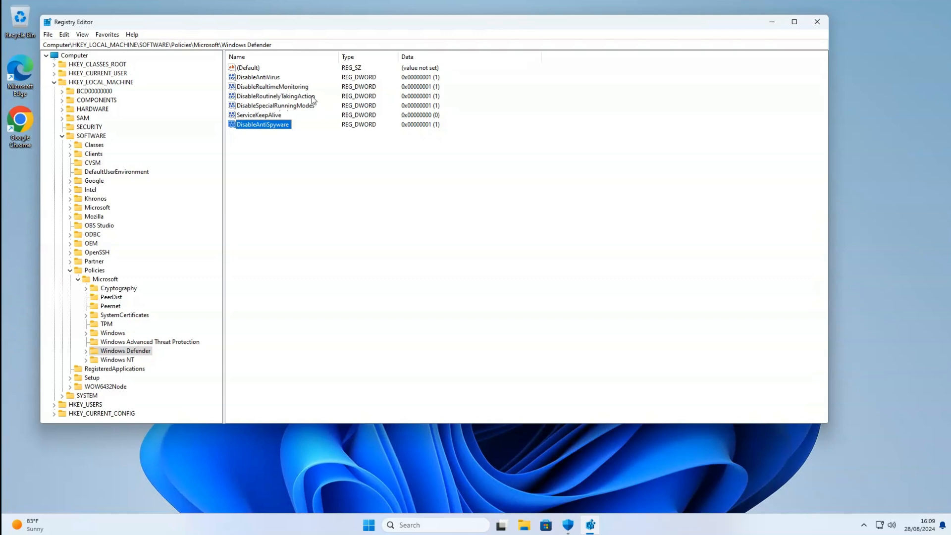
mouse_move(434, 101)
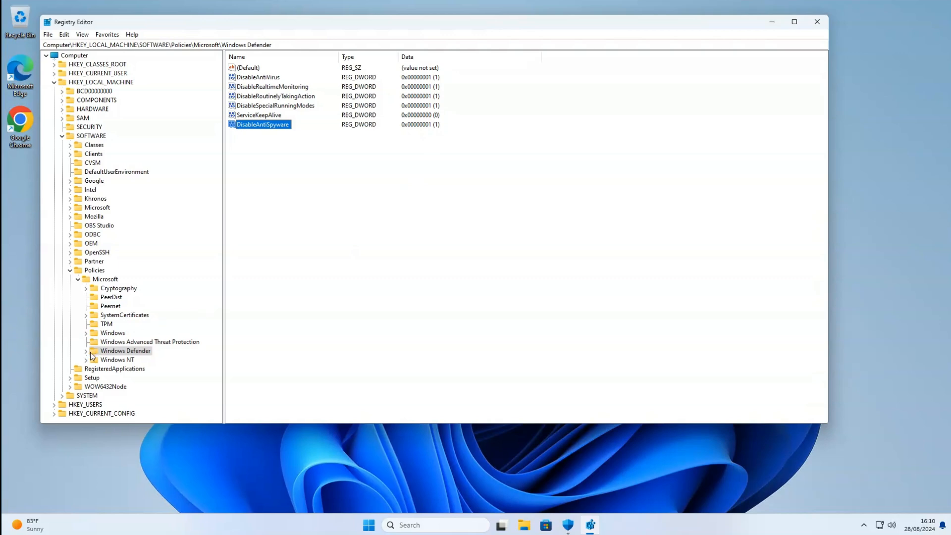
Step: Add a Real-Time Protection subkey under Windows Defender holding four disable DWORDs at 1
left_click(86, 351)
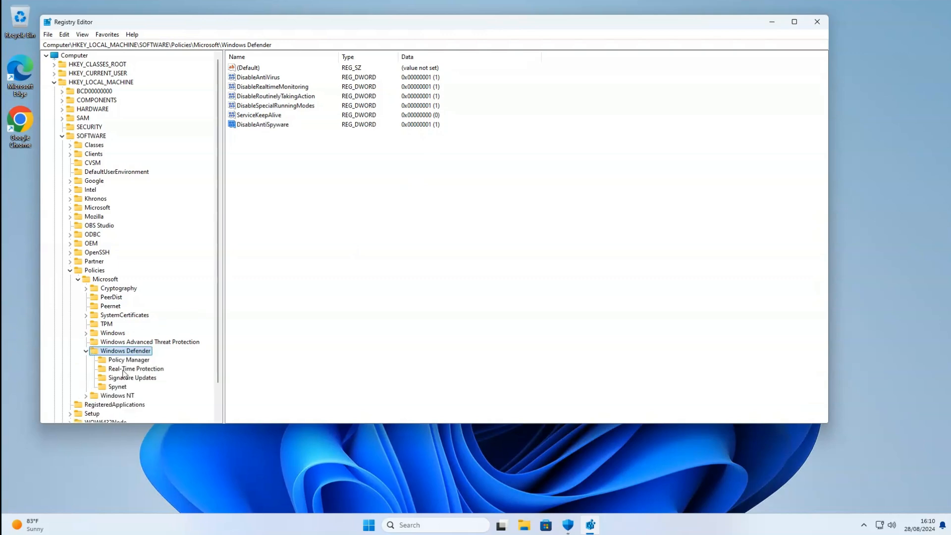
right_click(125, 350)
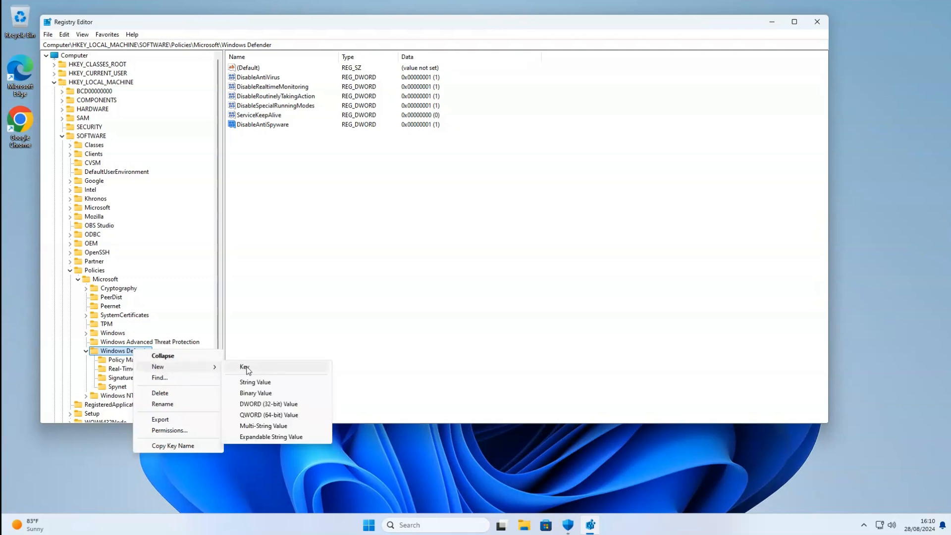
left_click(121, 368)
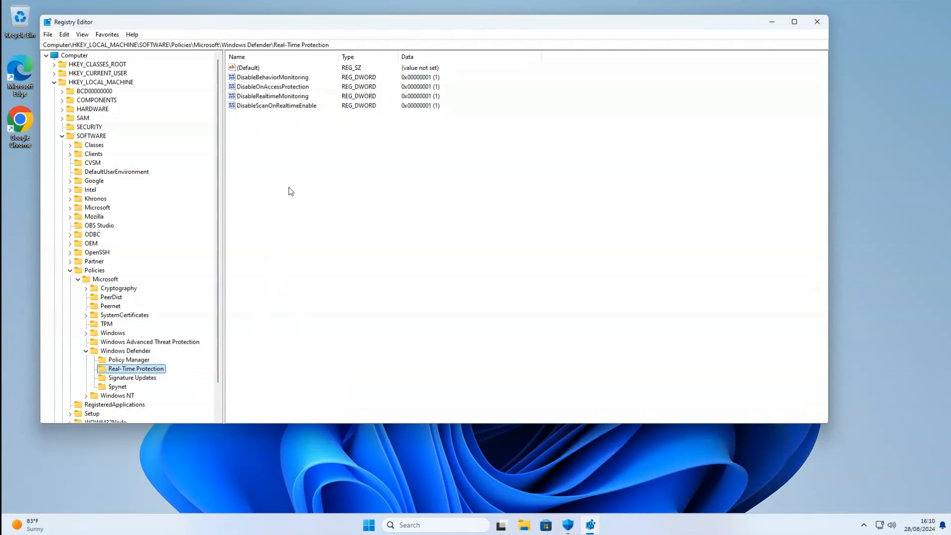
mouse_move(287, 85)
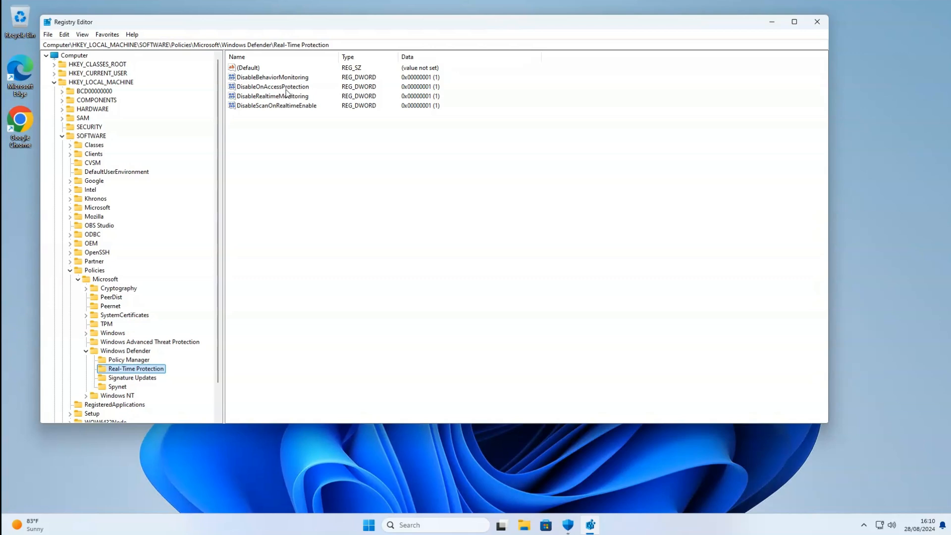
mouse_move(271, 105)
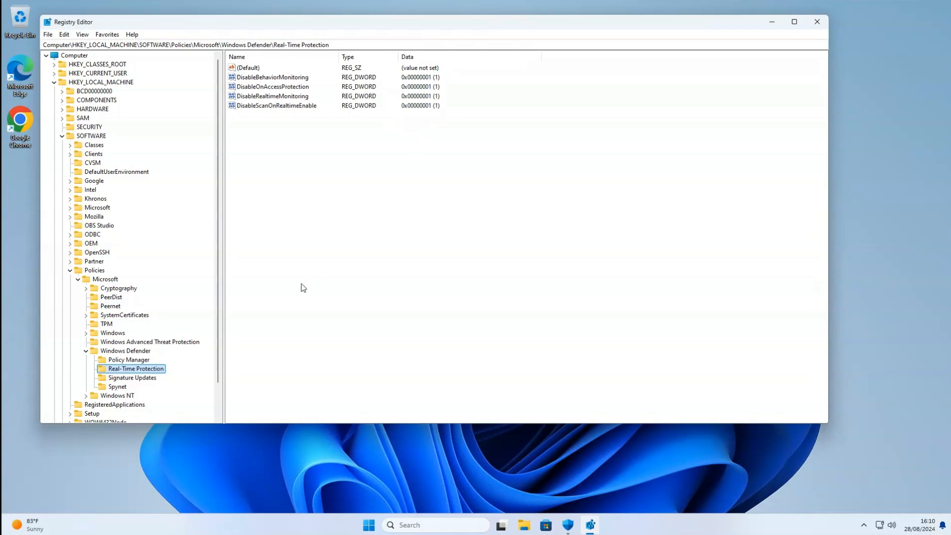
mouse_move(141, 382)
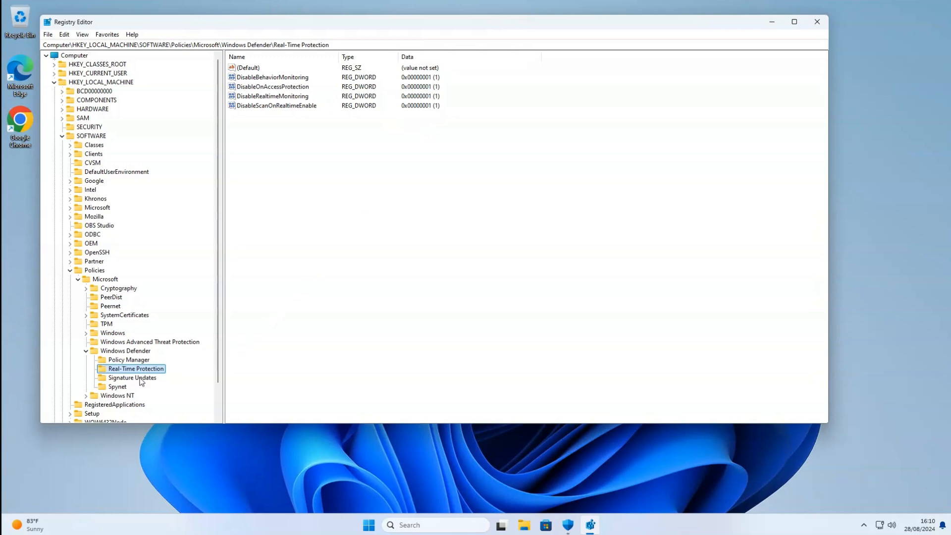
Step: Review Signature Updates (ForceUpdateFromMU 0) and Spynet (DisableBlockAtFirstSeen 1) subkeys
left_click(131, 377)
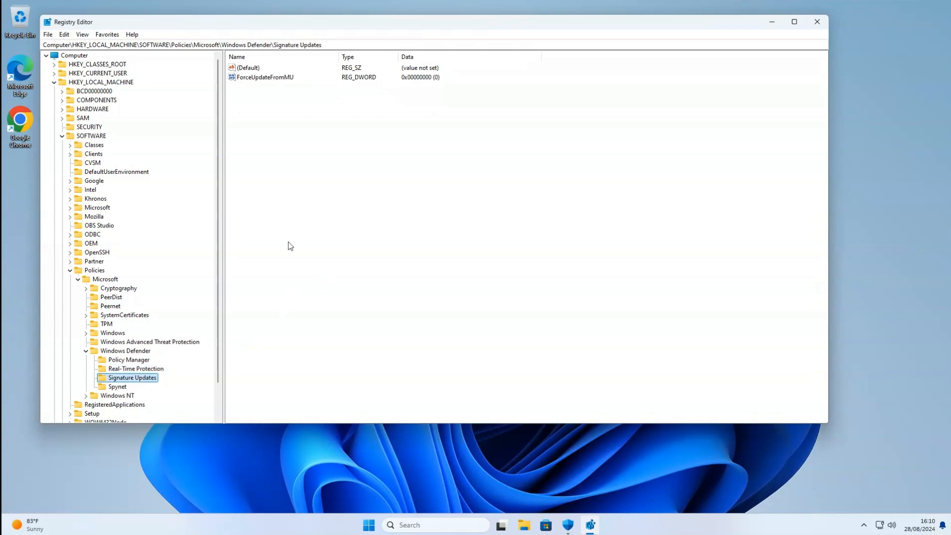
mouse_move(426, 87)
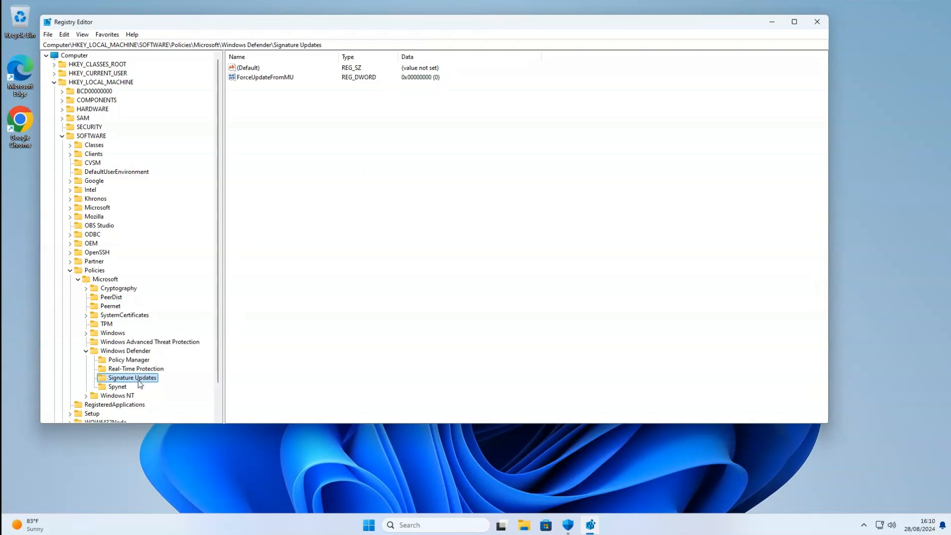
left_click(117, 386)
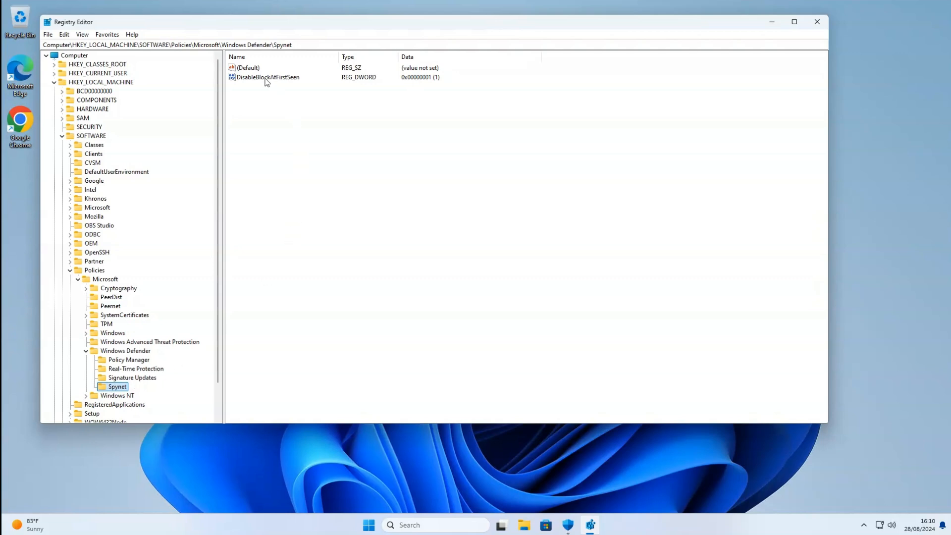
mouse_move(282, 88)
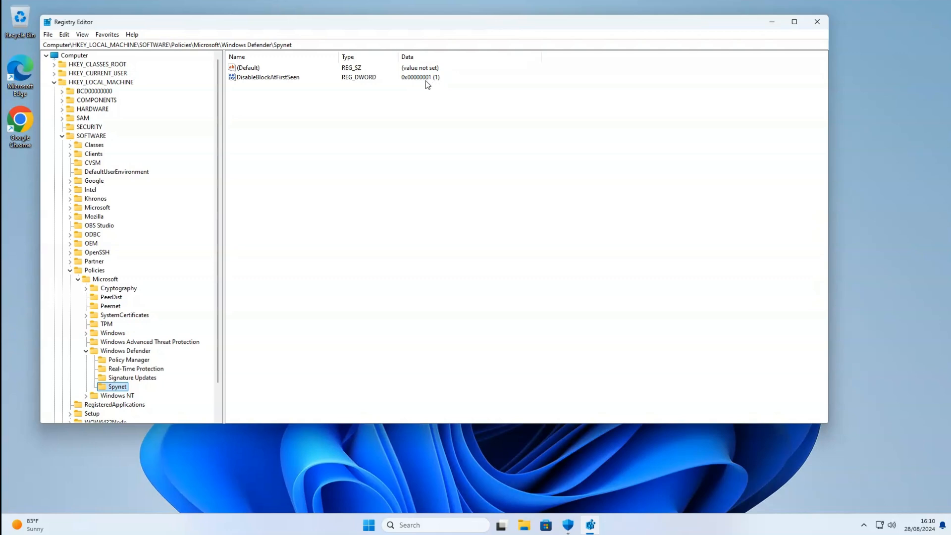
mouse_move(400, 220)
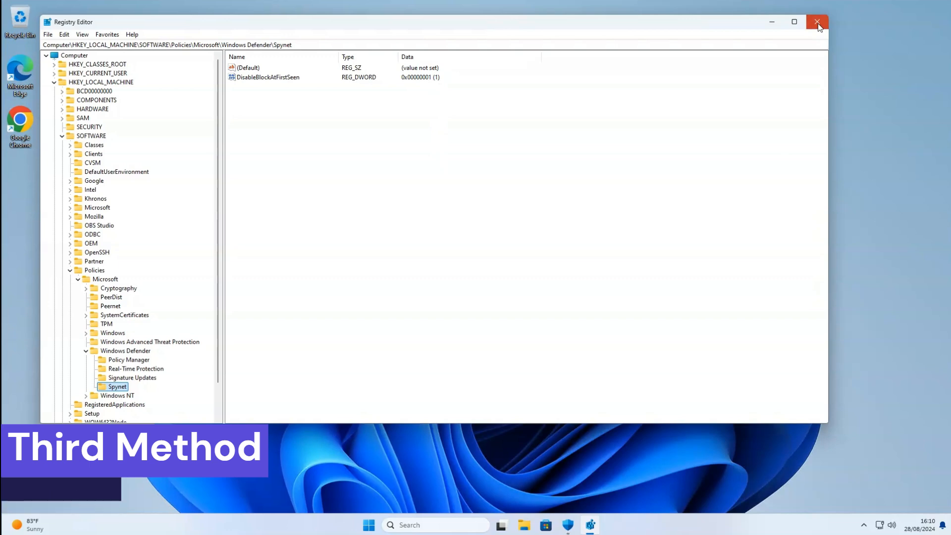
Step: Close Registry Editor and search Start for 'group policy' to launch the editor
left_click(818, 22)
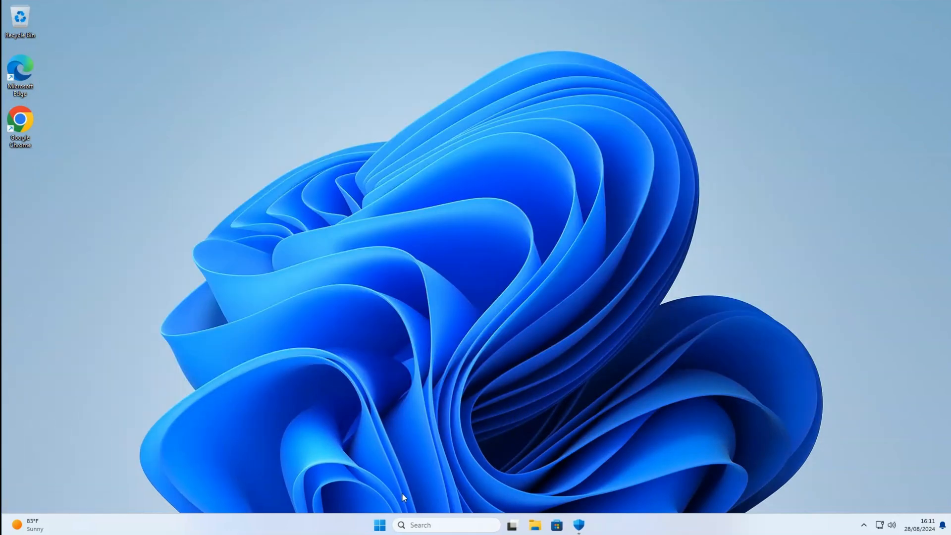
left_click(379, 525)
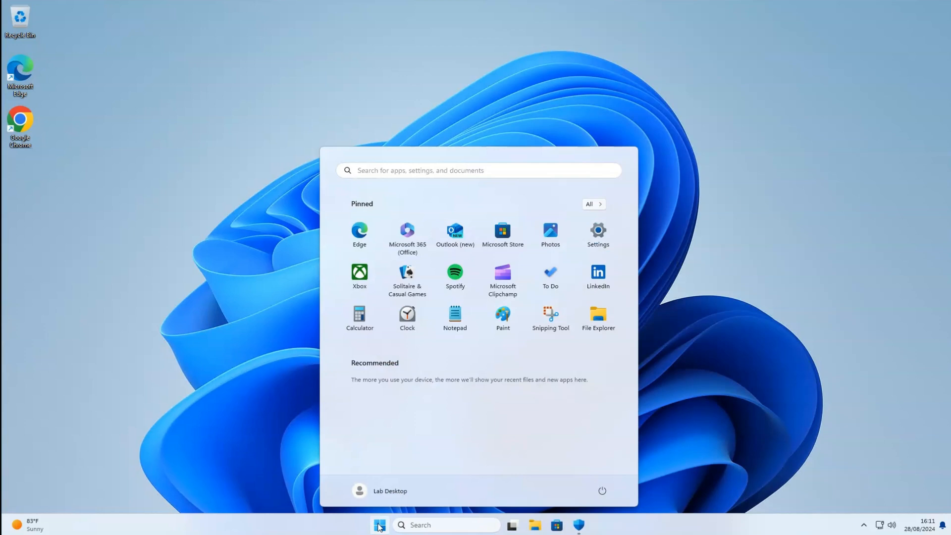
type("grou")
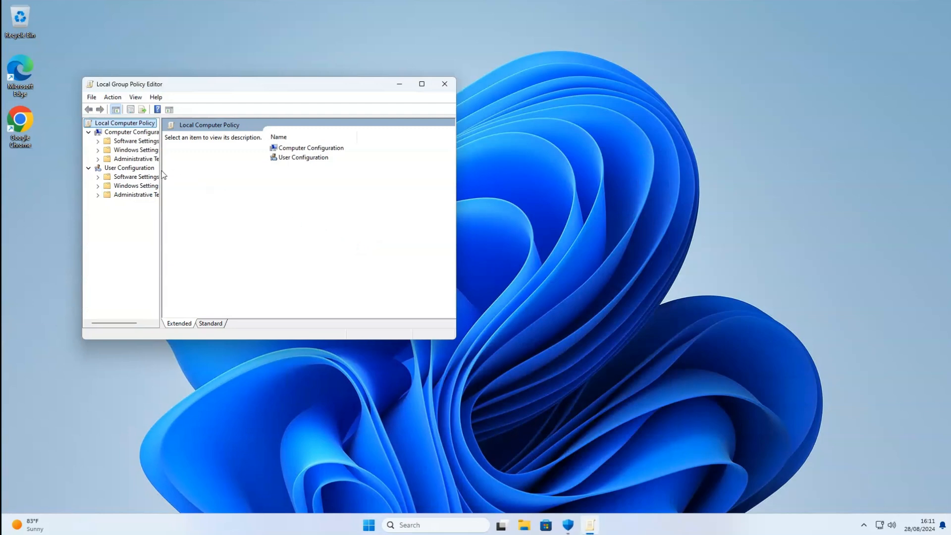
Step: Navigate to Computer Configuration > Administrative Templates > Windows Components > Microsoft Defender Antivirus
left_click(98, 159)
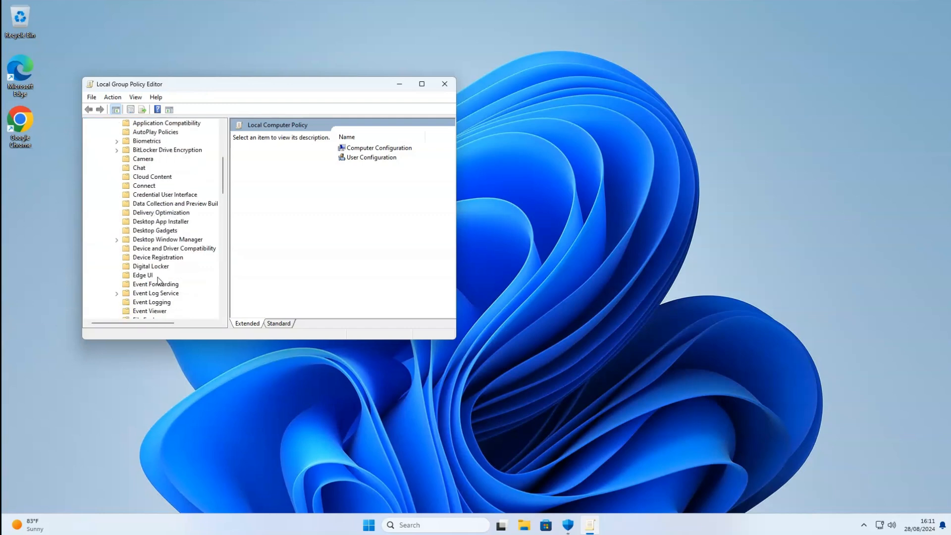
scroll("down", 3)
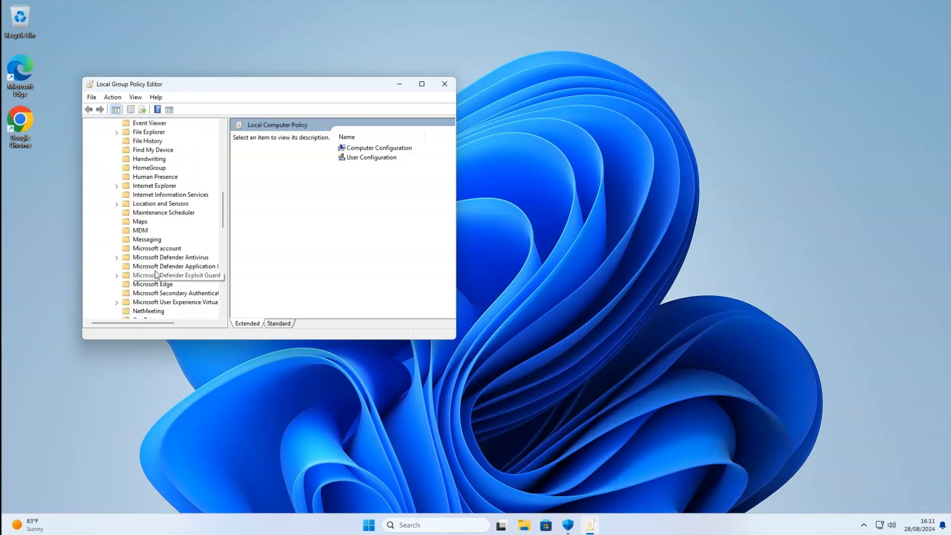
left_click(170, 256)
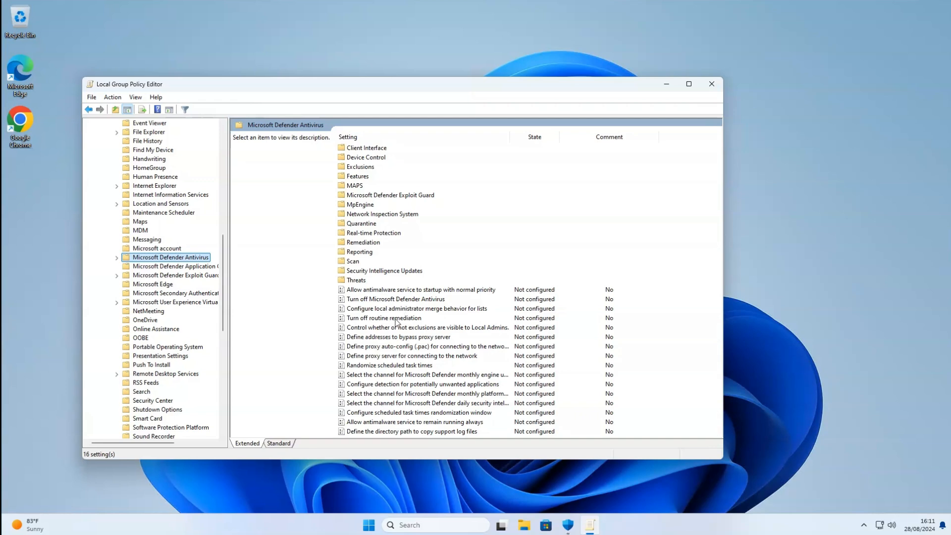
Step: Set 'Turn off Microsoft Defender Antivirus' to Enabled and close the editor
double_click(396, 298)
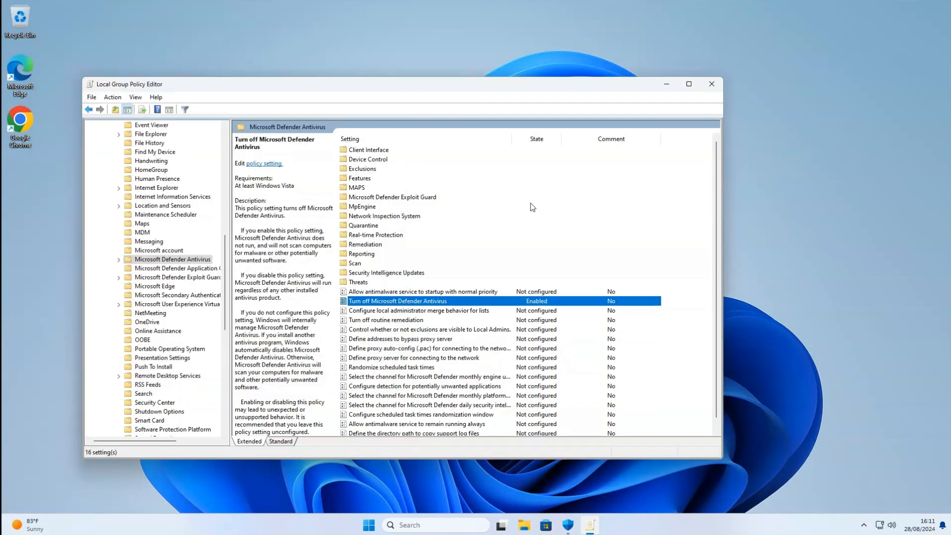
left_click(712, 83)
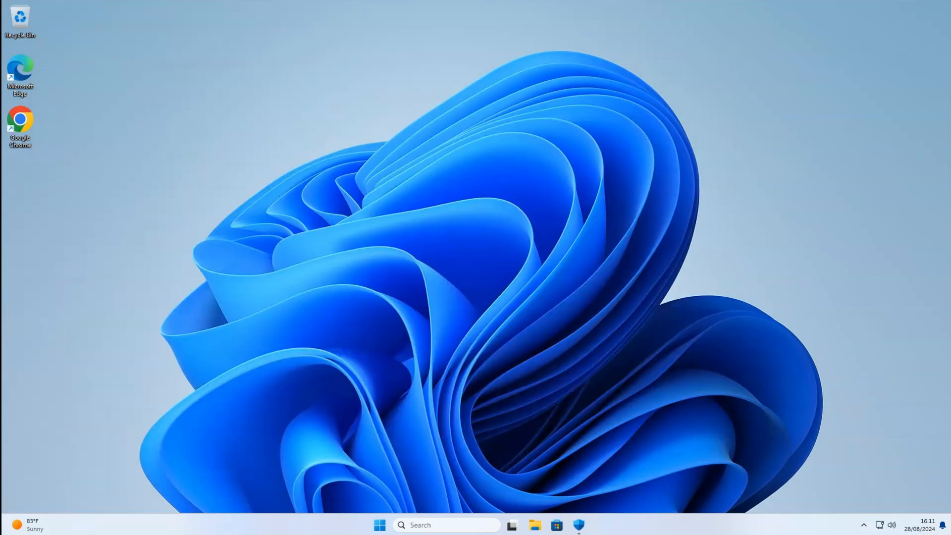